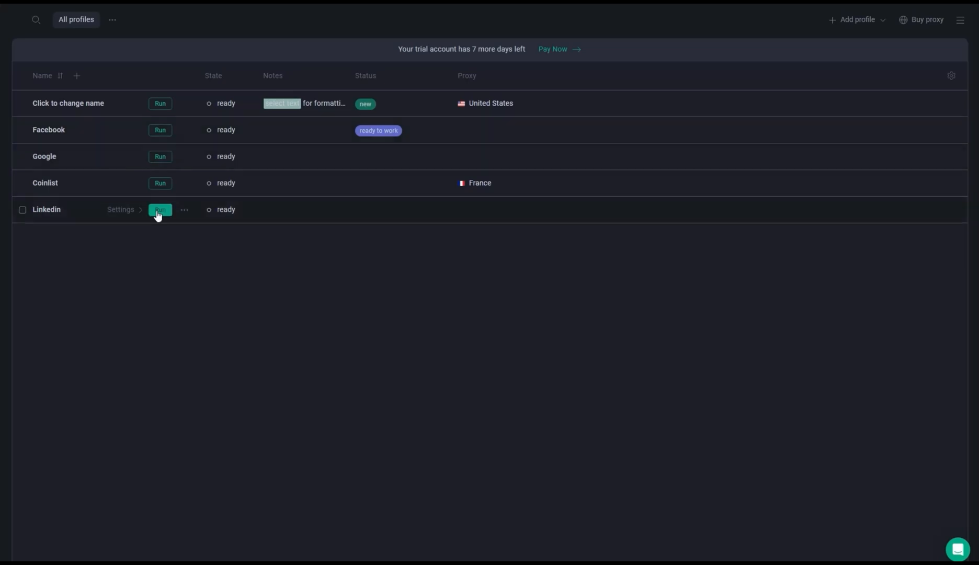
{"action": "mouse_move", "coordinate": [176, 262]}
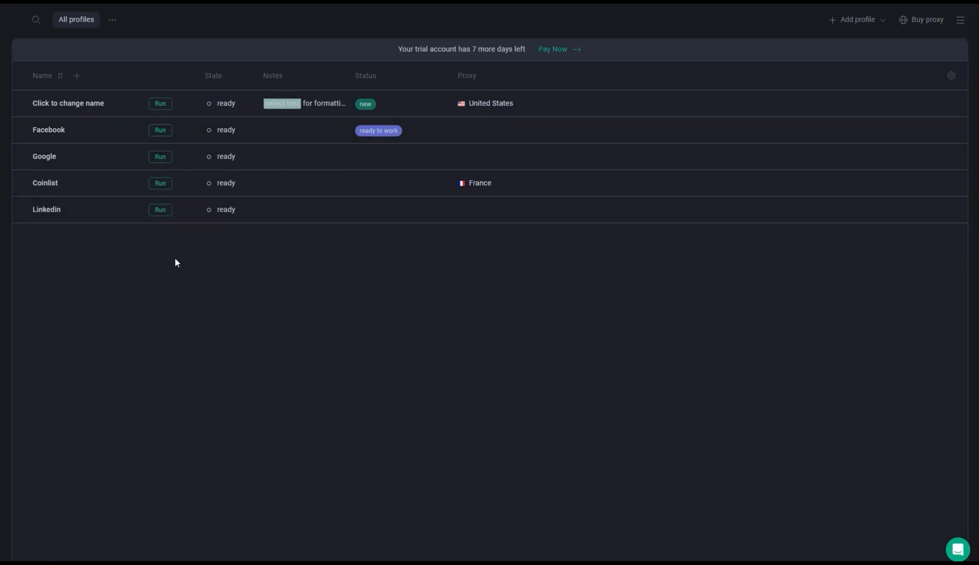
{"action": "mouse_move", "coordinate": [162, 130]}
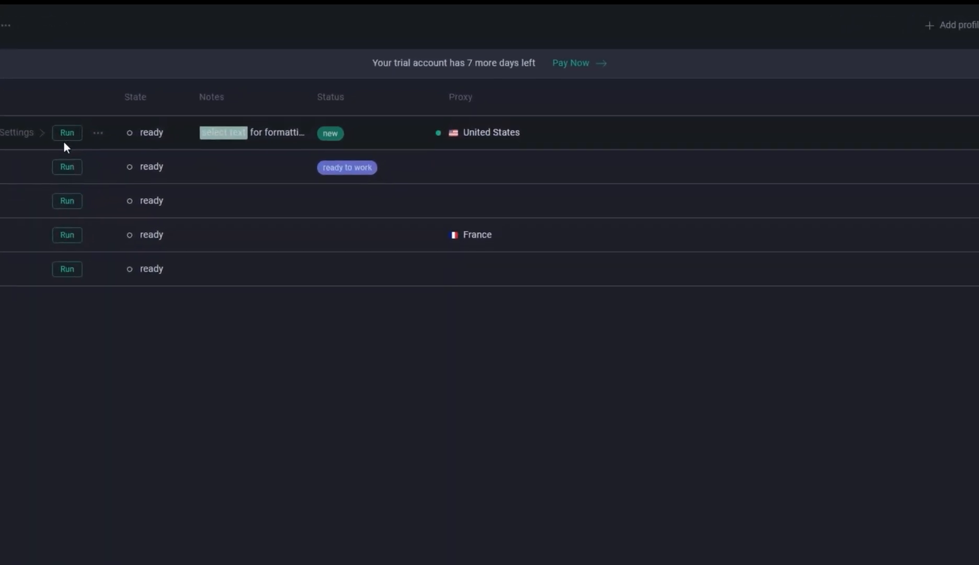
Step: Go from the profile's ⋯ menu to Settings and show its Extensions section
{"action": "left_click", "coordinate": [98, 132]}
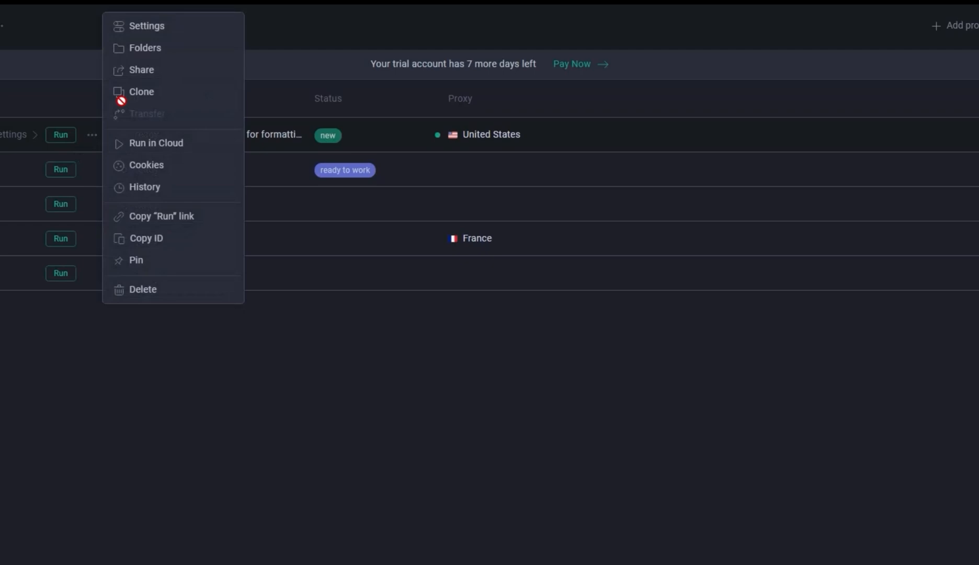
{"action": "mouse_move", "coordinate": [147, 25]}
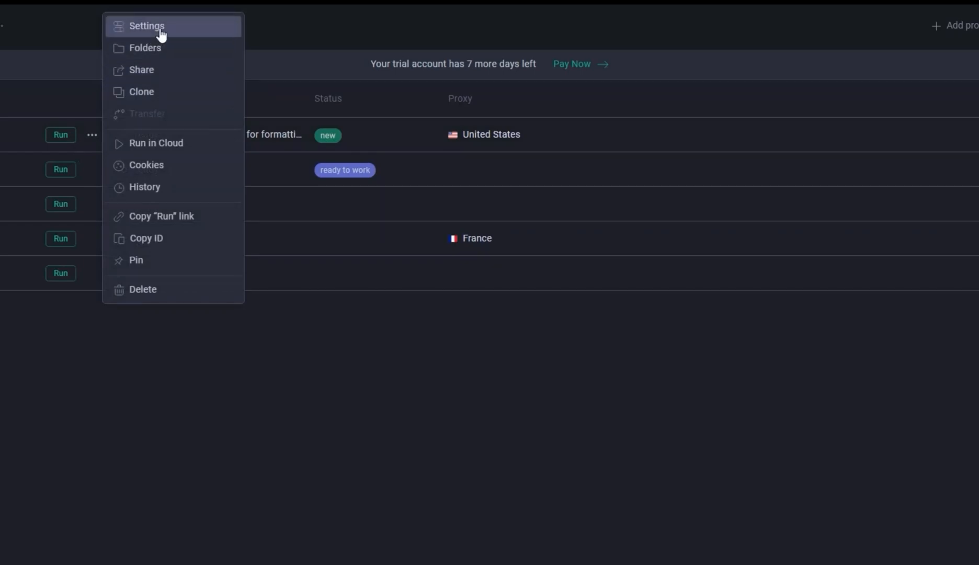
{"action": "left_click", "coordinate": [147, 25]}
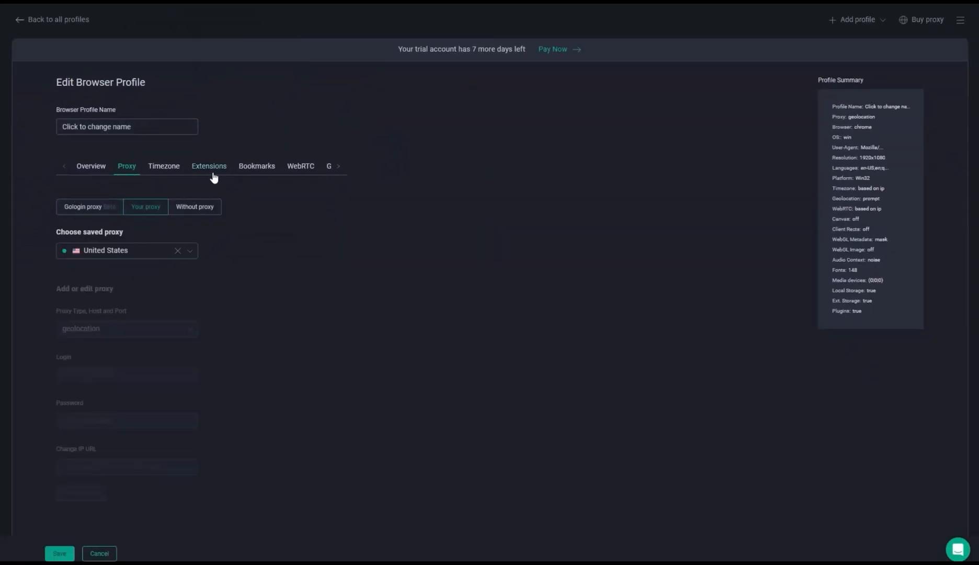
{"action": "left_click", "coordinate": [208, 166]}
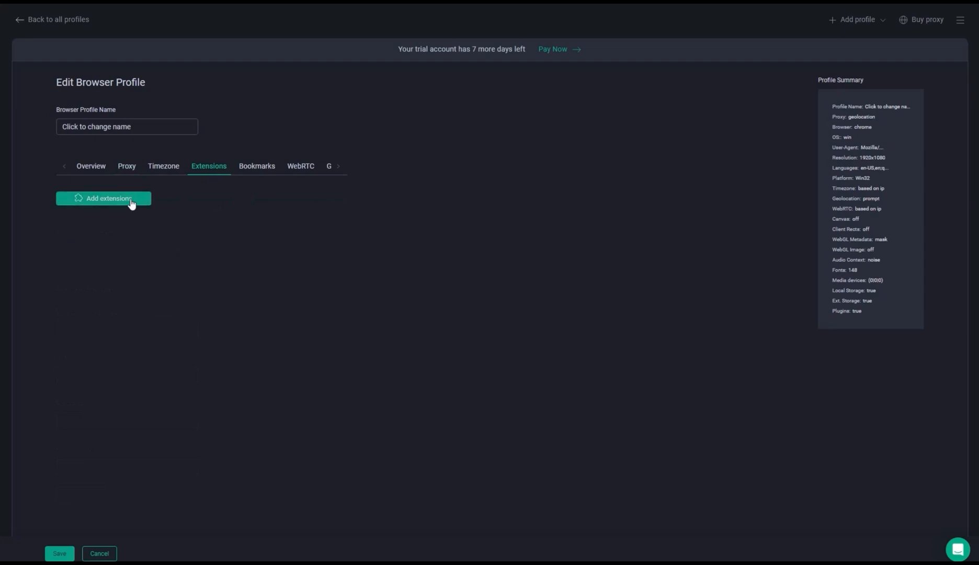
Step: Search 'automa' in the Add extension dialog, install Automa and launch the profile browser
{"action": "left_click", "coordinate": [103, 198]}
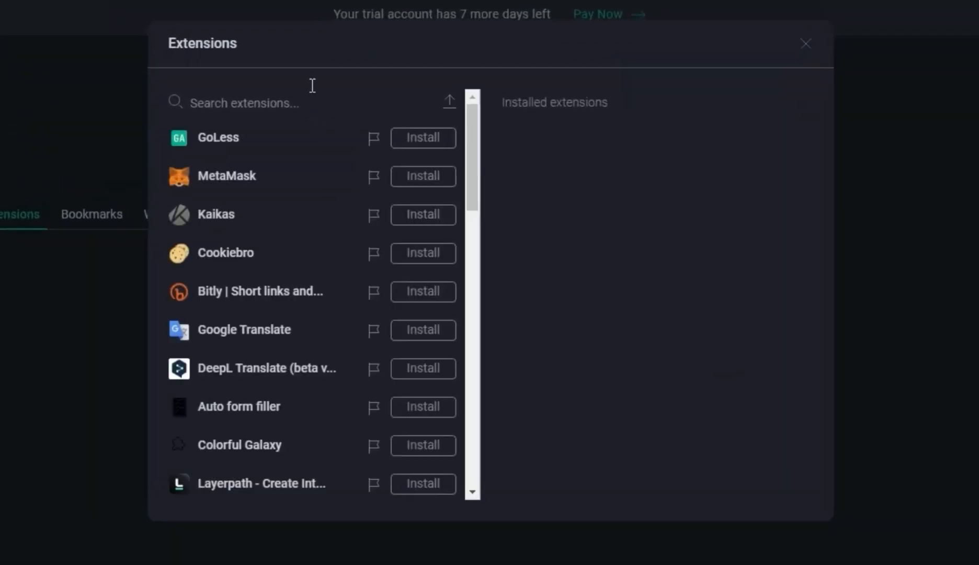
{"action": "type", "text": "a"}
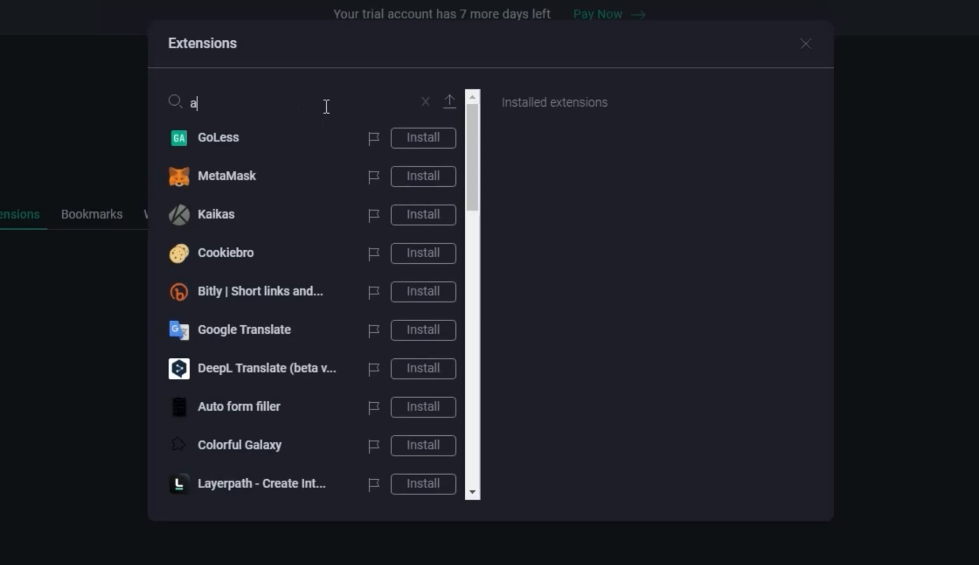
{"action": "type", "text": "utoma"}
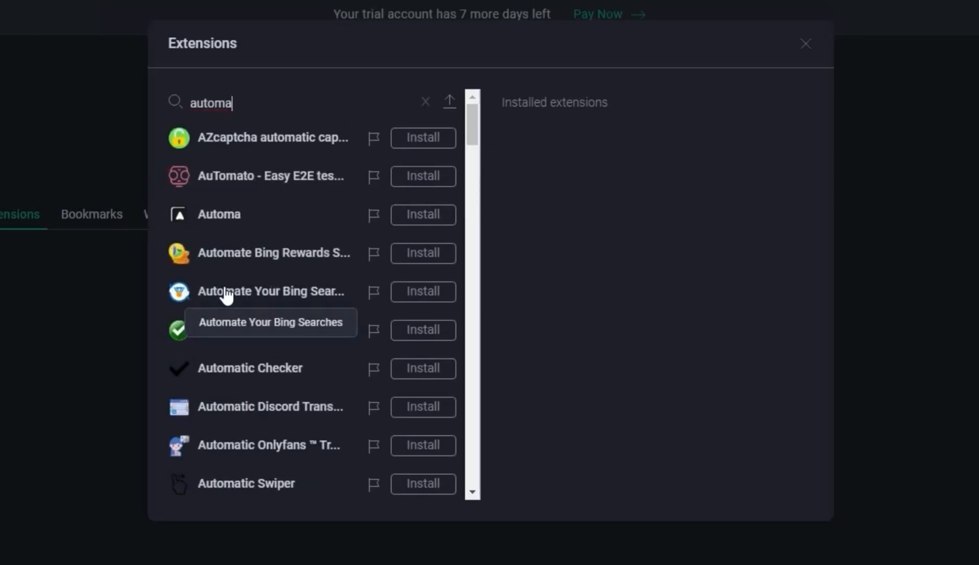
{"action": "left_click", "coordinate": [423, 215]}
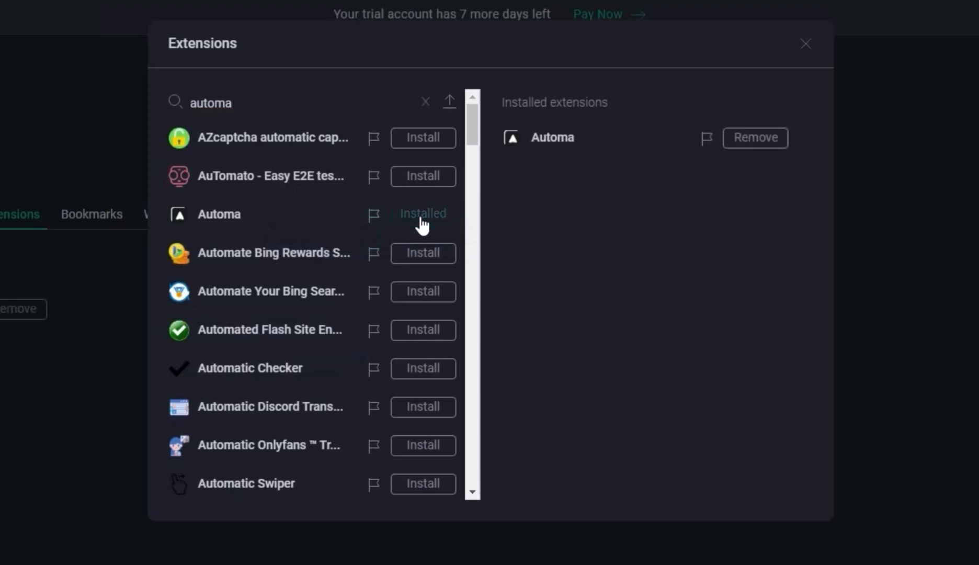
{"action": "left_click", "coordinate": [804, 43]}
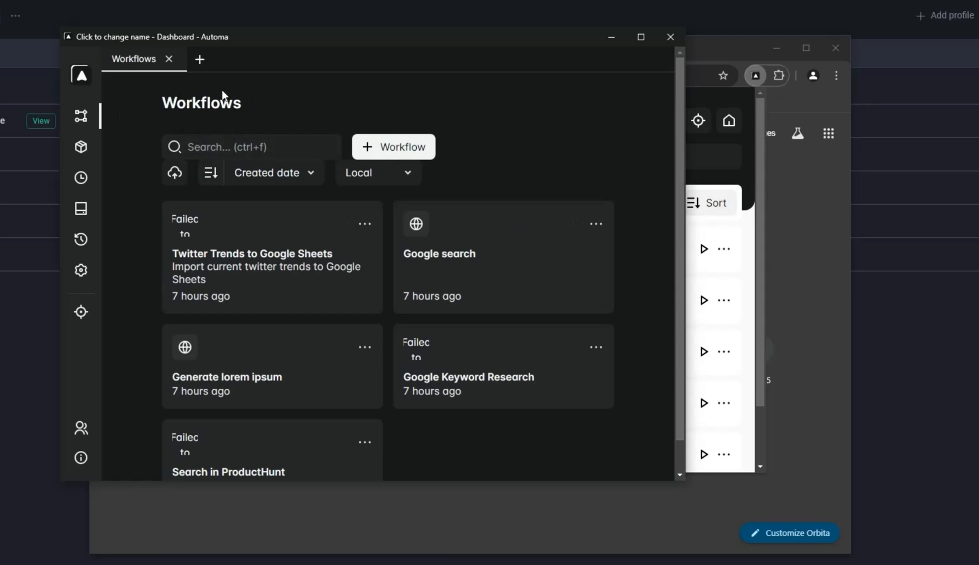
{"action": "mouse_move", "coordinate": [384, 165]}
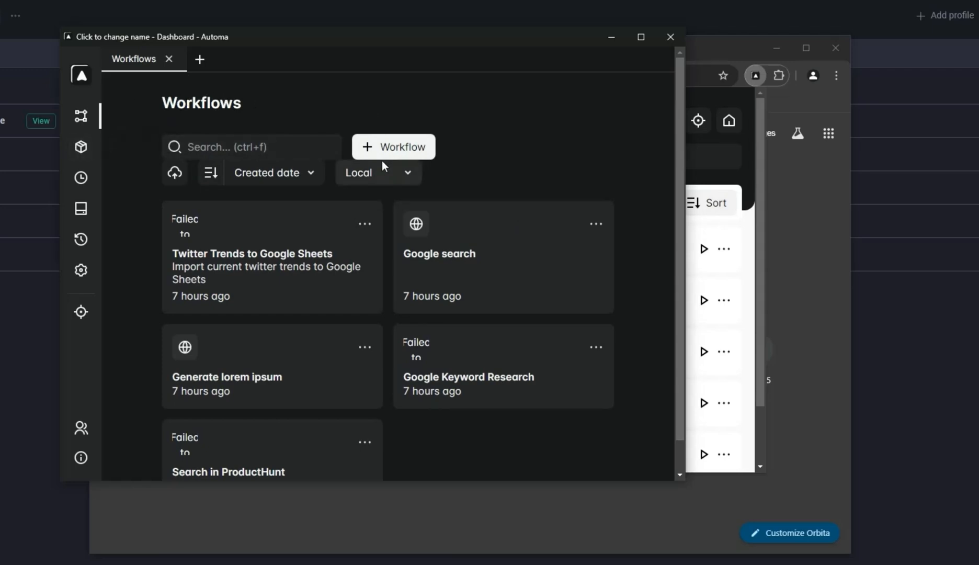
Step: Import Fill Form in Loop Ready.automa.json from Downloads via + Workflow > Import workflow
{"action": "left_click", "coordinate": [394, 147]}
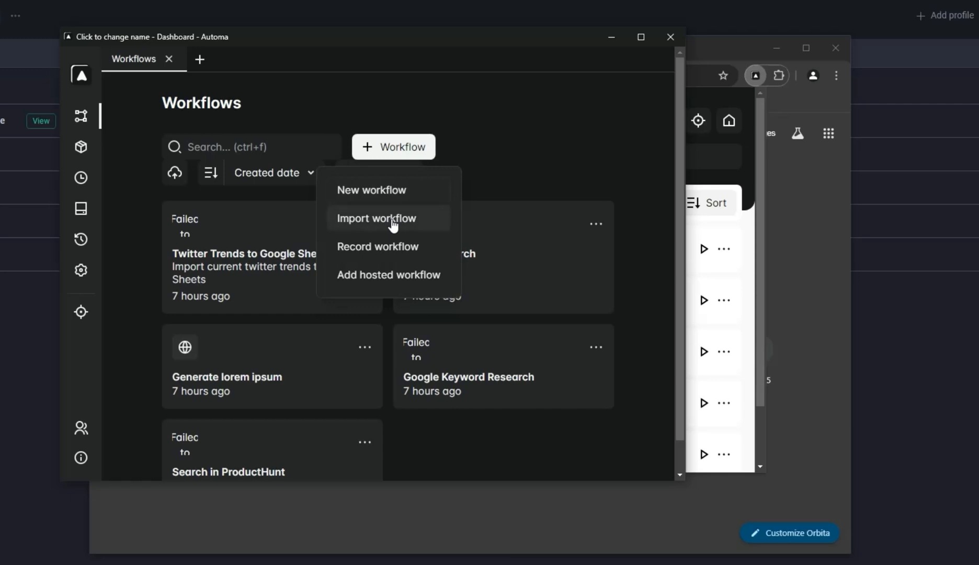
{"action": "left_click", "coordinate": [376, 219]}
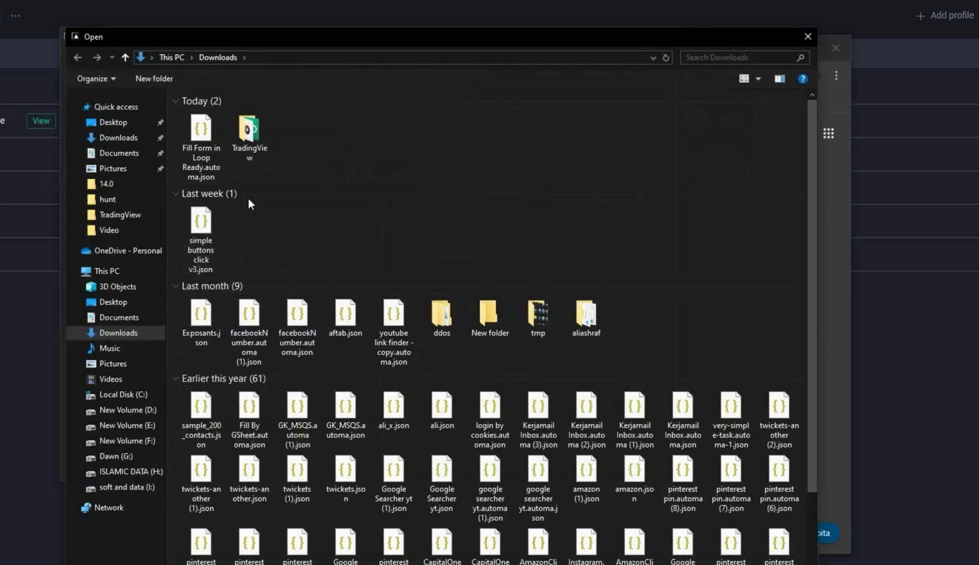
{"action": "left_click", "coordinate": [201, 134]}
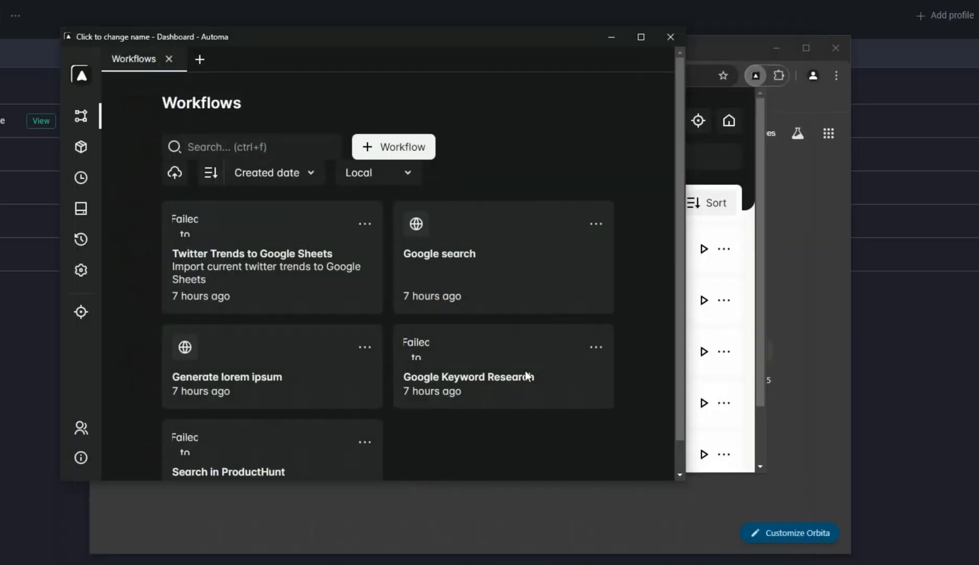
{"action": "left_click", "coordinate": [394, 147]}
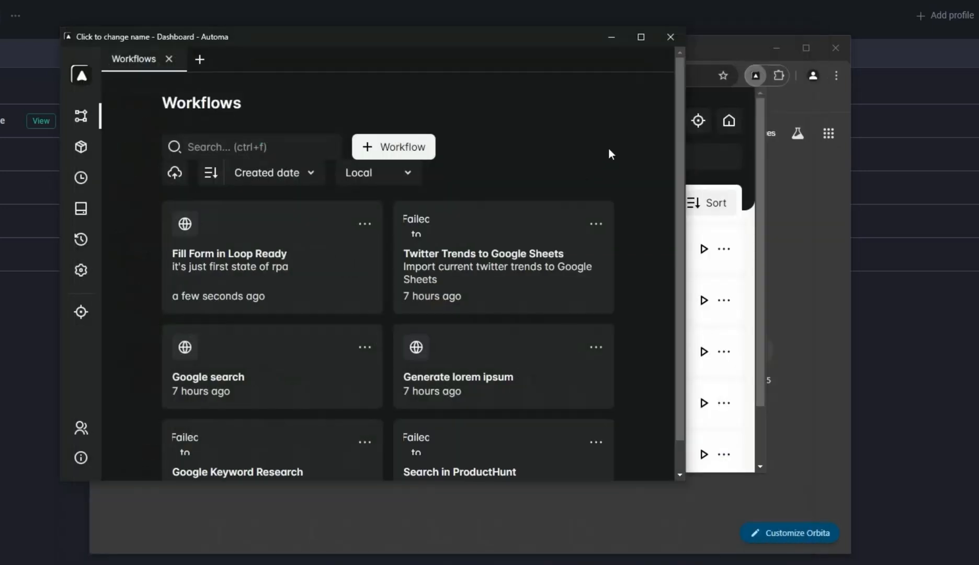
{"action": "mouse_move", "coordinate": [237, 291]}
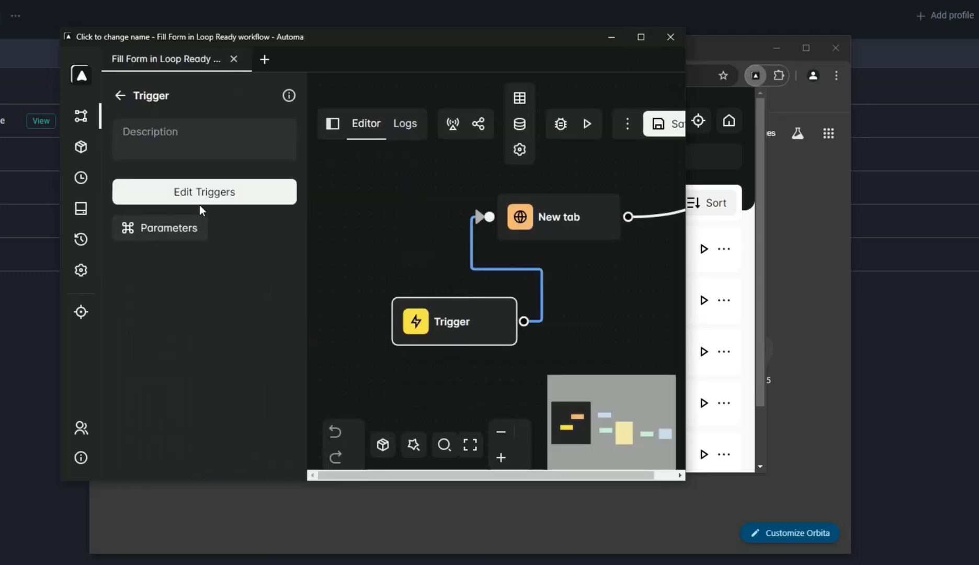
Step: Add an On browser startup trigger in Edit Triggers, then close the profile browser
{"action": "left_click", "coordinate": [204, 191]}
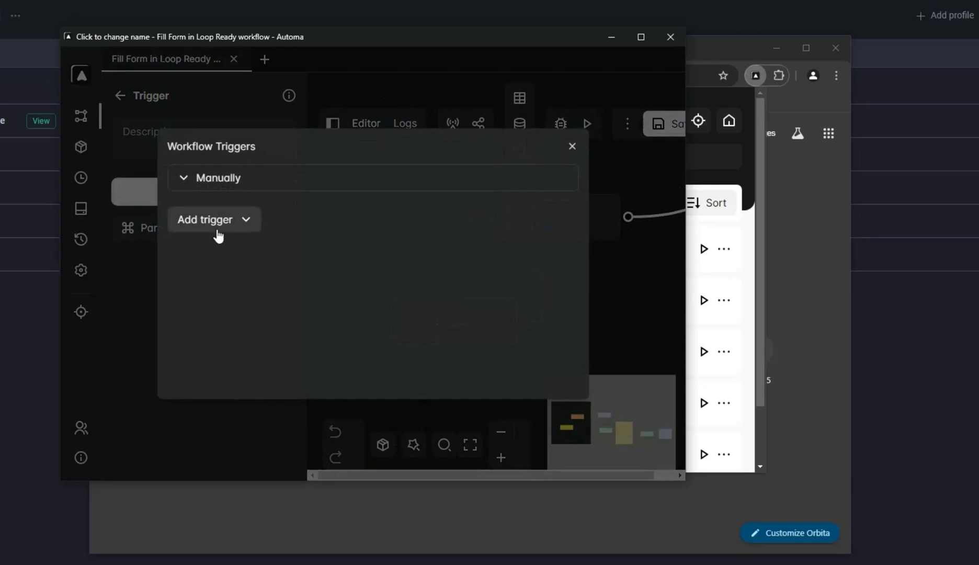
{"action": "left_click", "coordinate": [212, 219]}
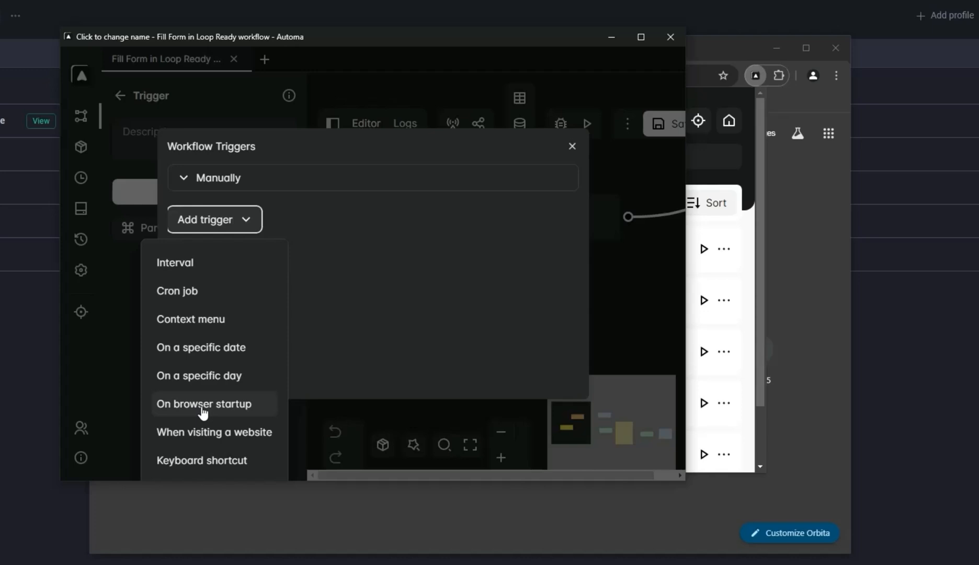
{"action": "left_click", "coordinate": [202, 403]}
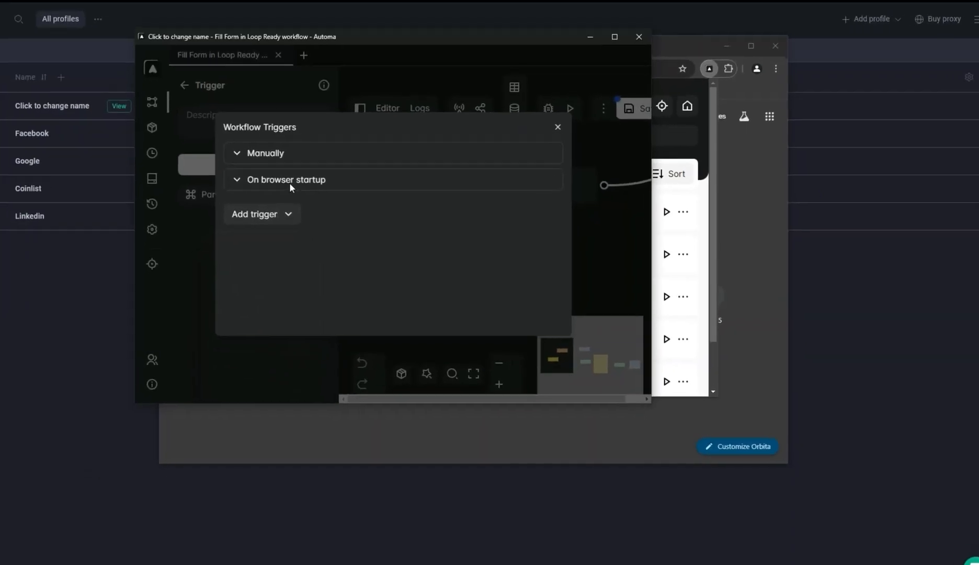
{"action": "left_click", "coordinate": [637, 36]}
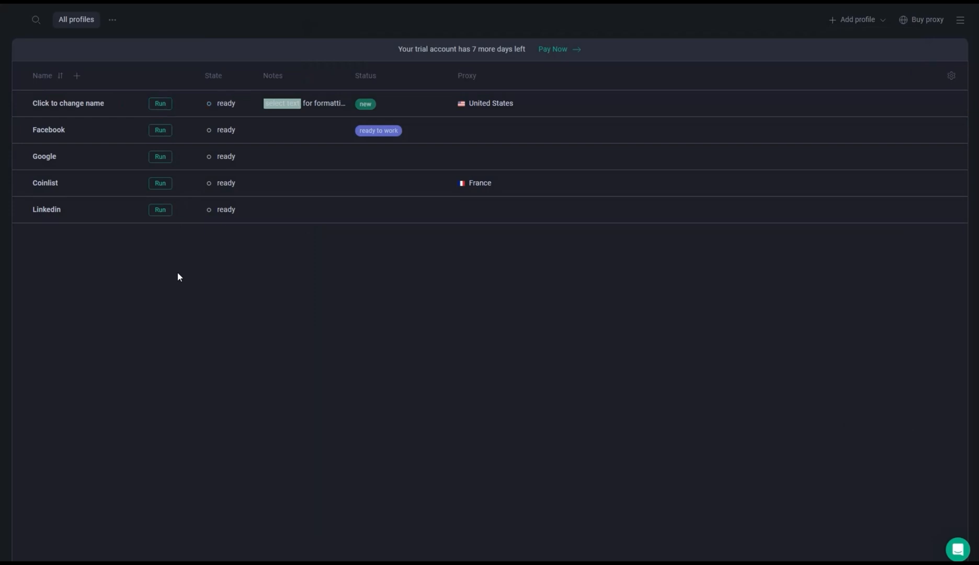
{"action": "mouse_move", "coordinate": [160, 104]}
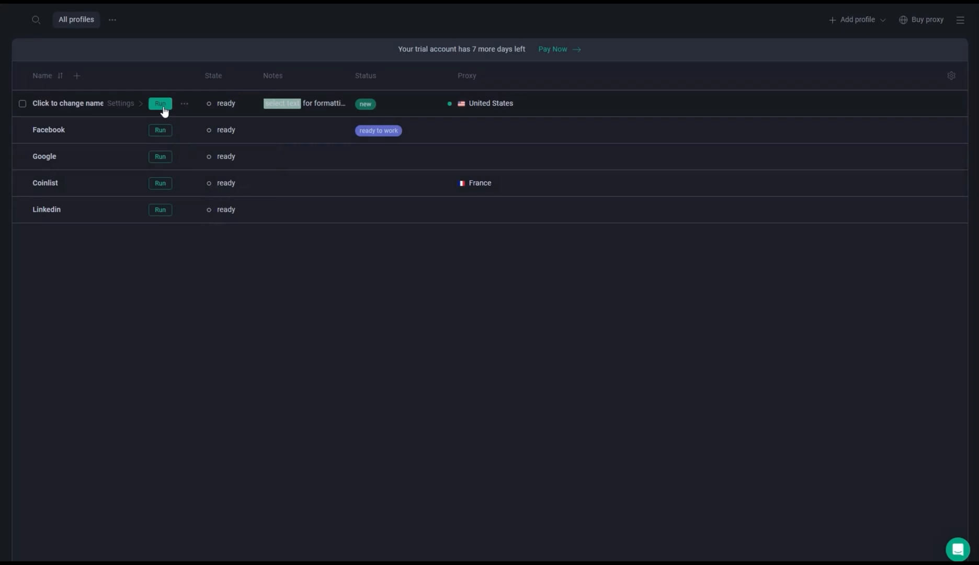
Step: Run the Click to change name profile so its browser opens a new tab
{"action": "left_click", "coordinate": [160, 103]}
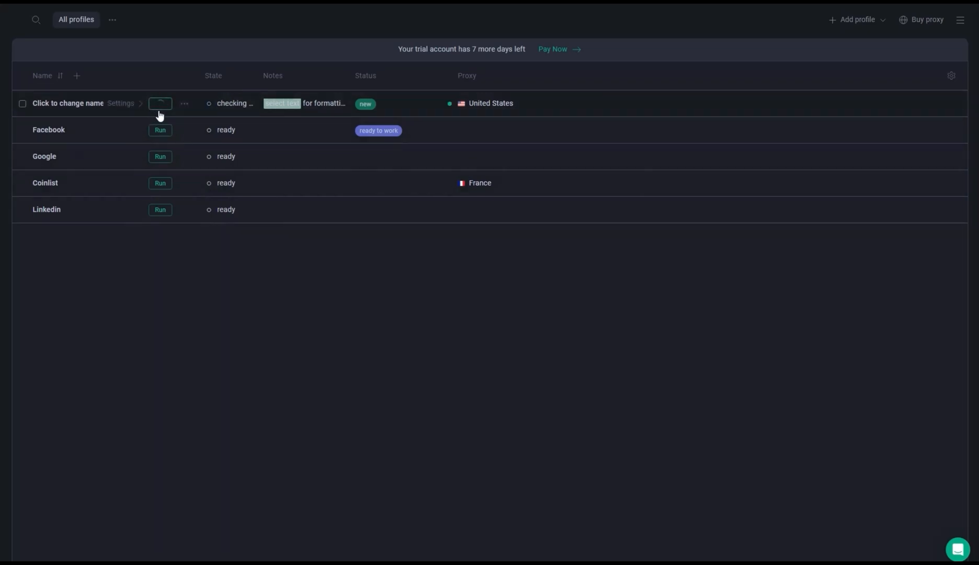
{"action": "left_click", "coordinate": [160, 102]}
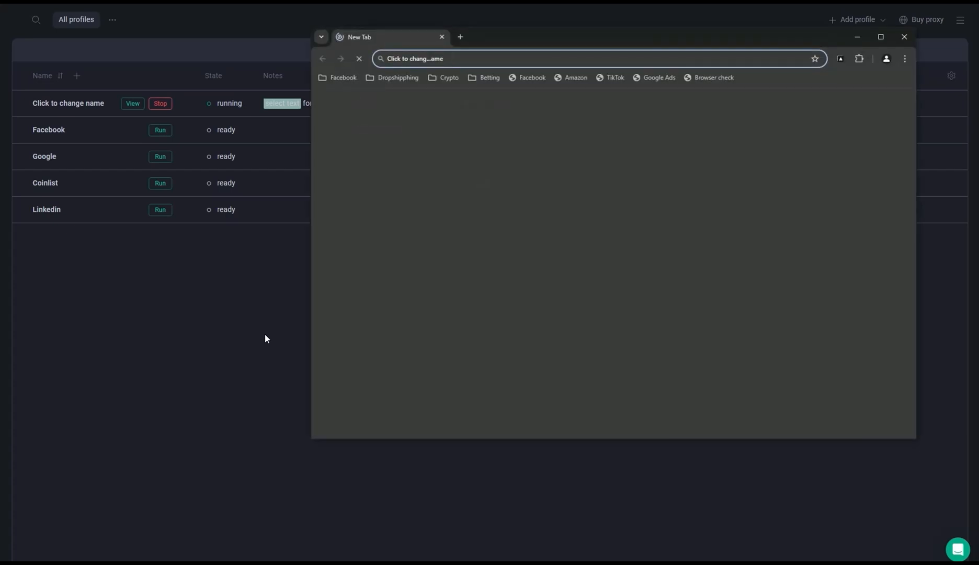